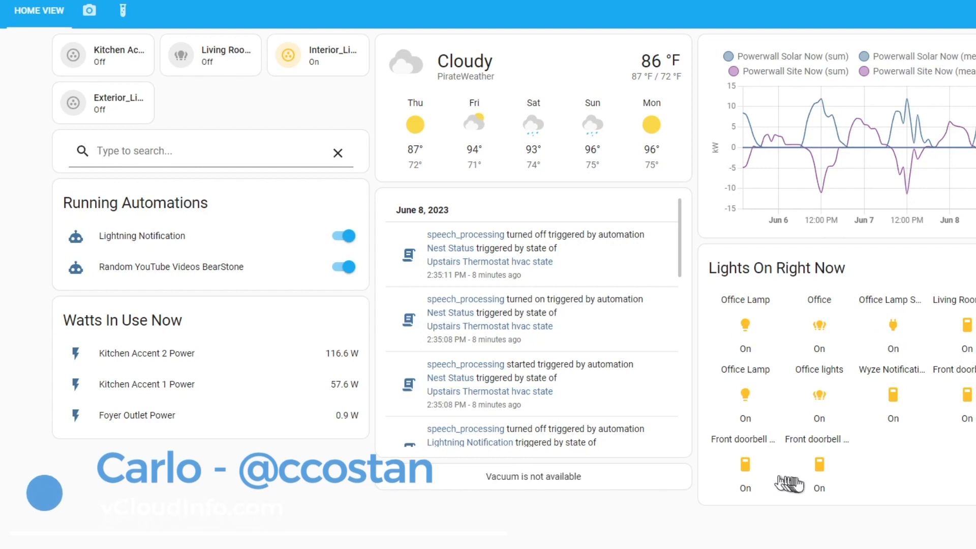
{"action": "mouse_move", "coordinate": [772, 476]}
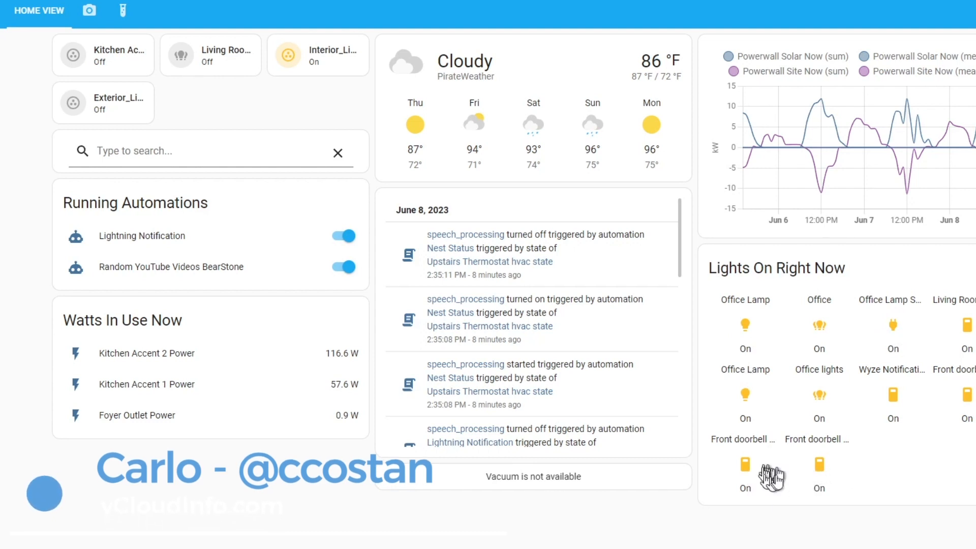
{"action": "mouse_move", "coordinate": [755, 447]}
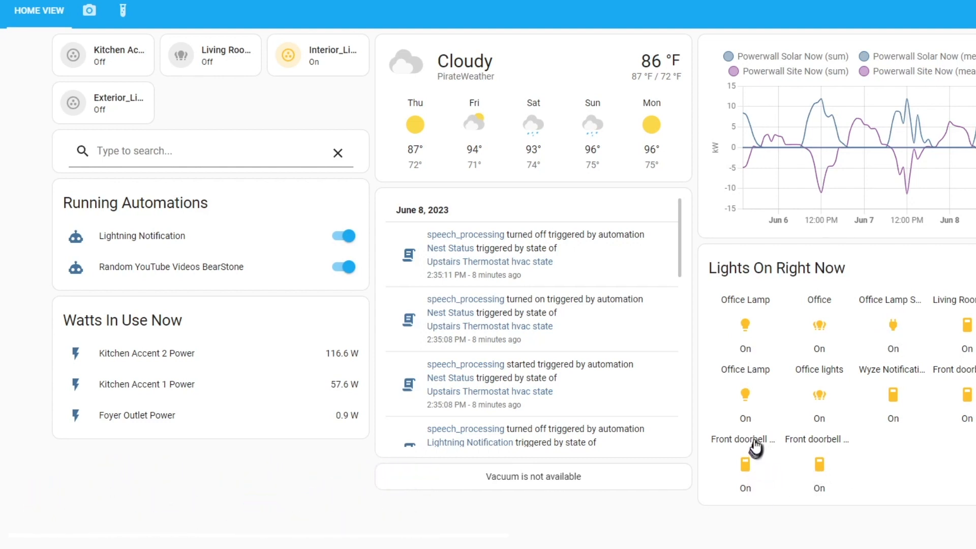
{"action": "mouse_move", "coordinate": [916, 411]}
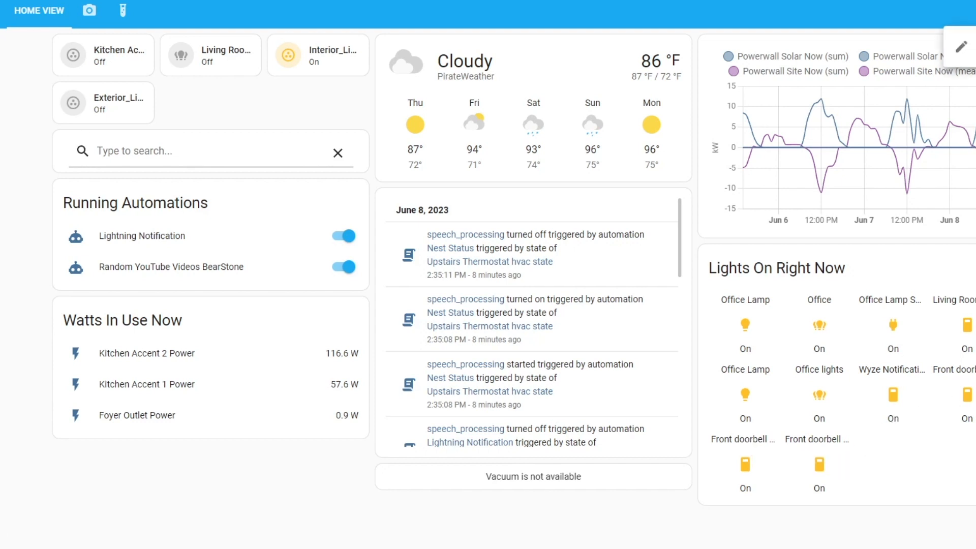
Step: Enter dashboard edit mode and bring up the Lights On Right Now card's YAML configuration
{"action": "left_click", "coordinate": [960, 45]}
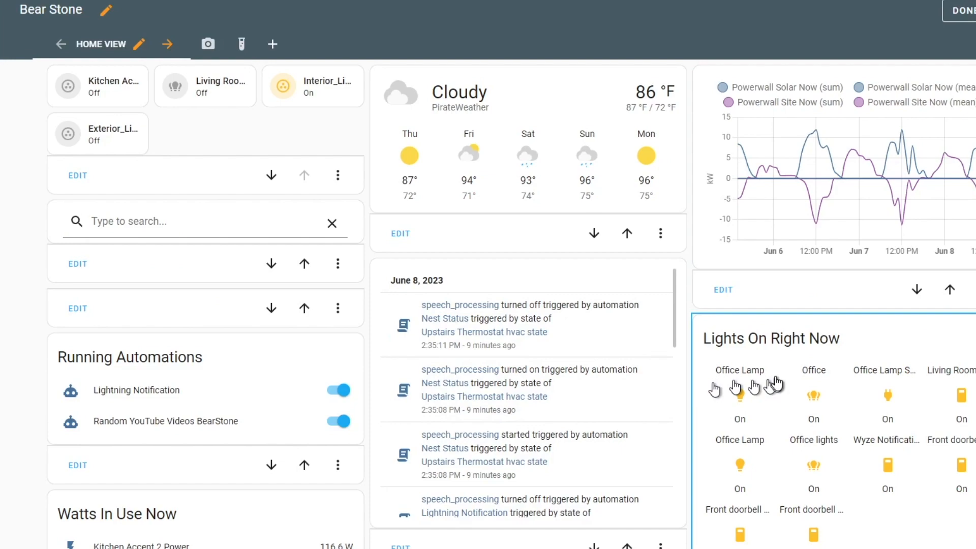
{"action": "scroll", "scroll_direction": "down", "scroll_amount": 3}
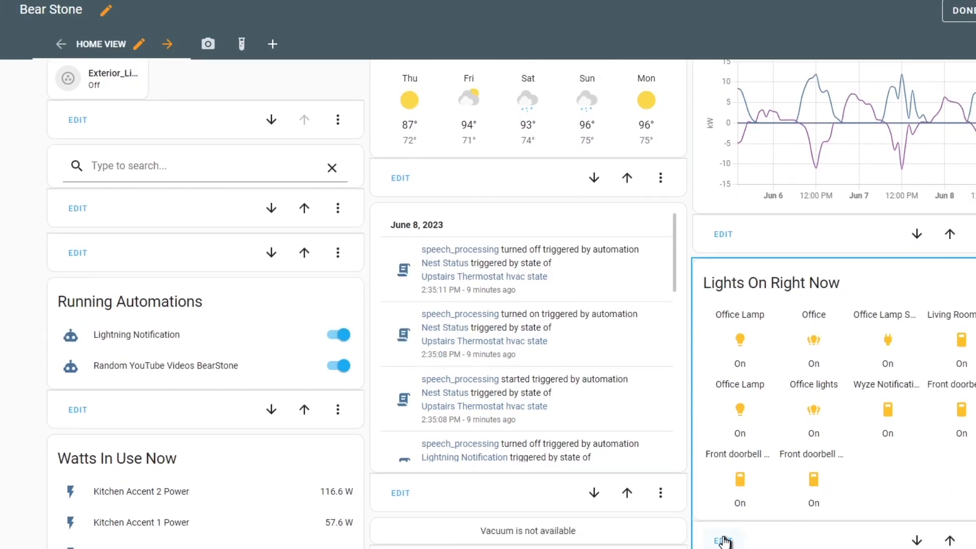
{"action": "left_click", "coordinate": [722, 538]}
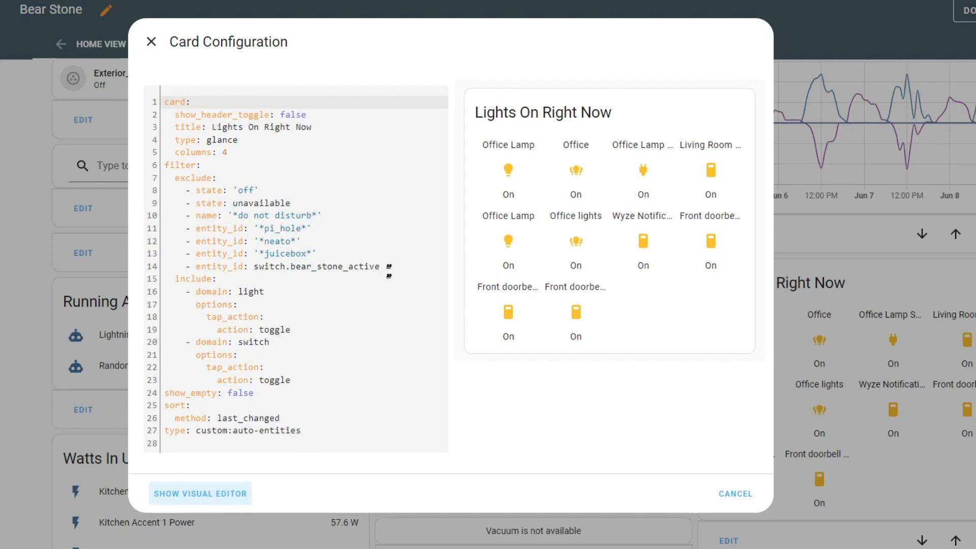
Step: Add an exclude filter entry - entity_id: '*front*' to drop the front doorbell entities
{"action": "key", "text": "enter"}
{"action": "type", "text": "-"}
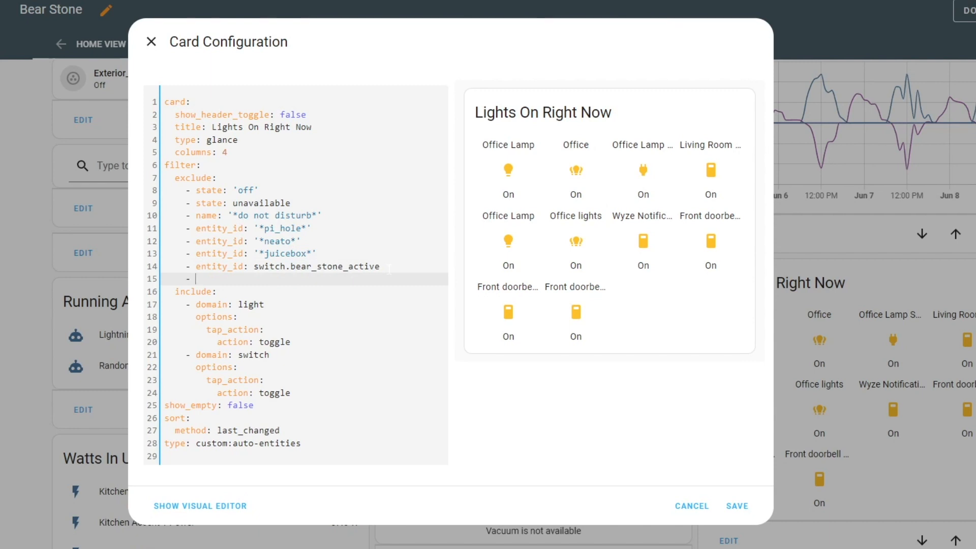
{"action": "type", "text": "entity"}
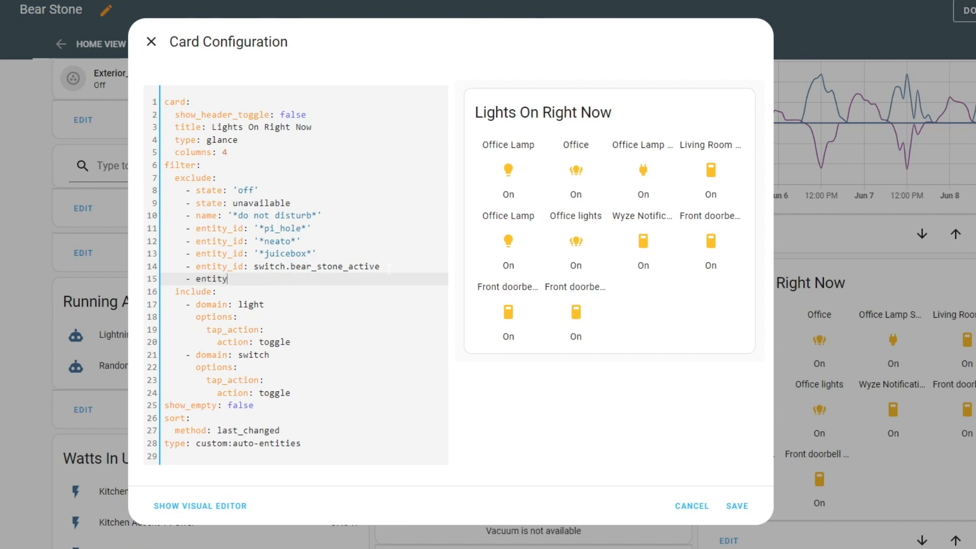
{"action": "type", "text": "_id:"}
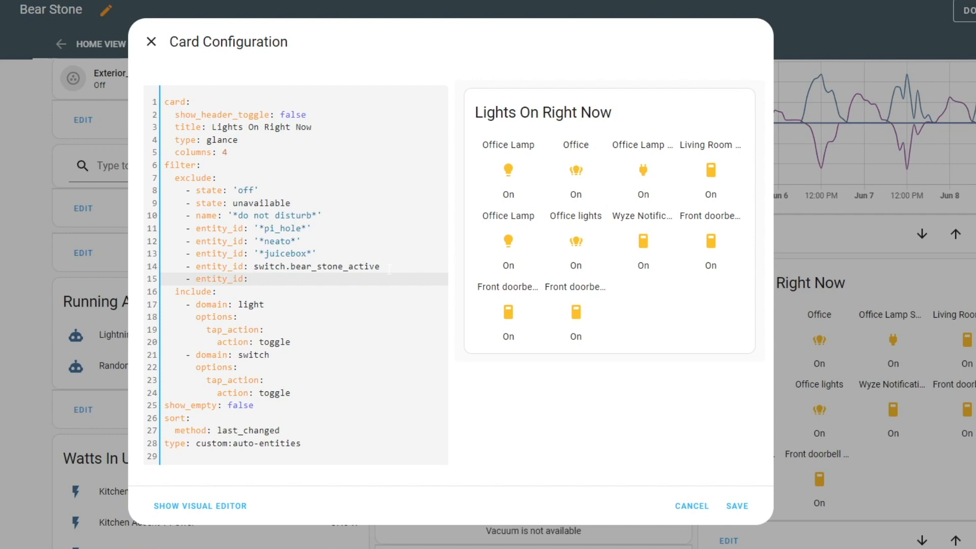
{"action": "type", "text": "'*"}
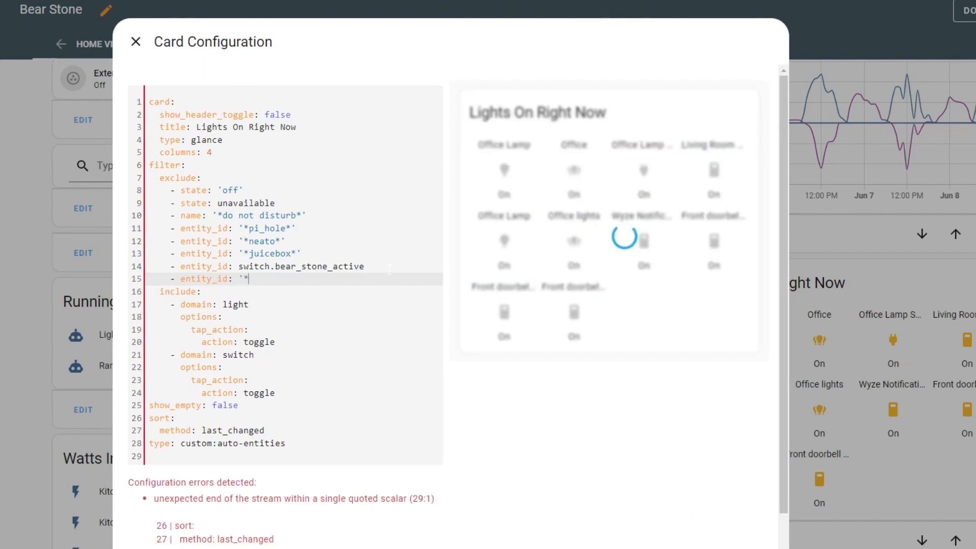
{"action": "type", "text": "front"}
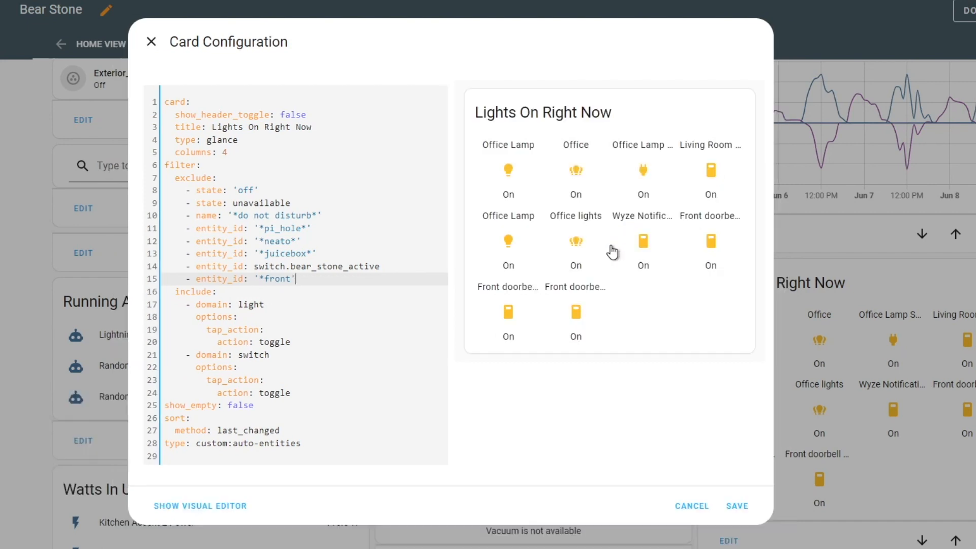
{"action": "mouse_move", "coordinate": [431, 294]}
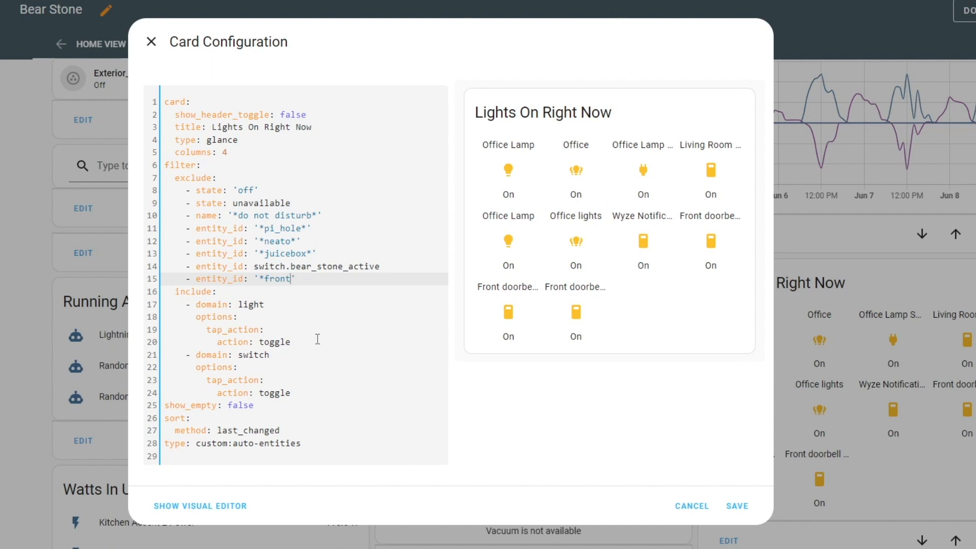
{"action": "type", "text": "*'"}
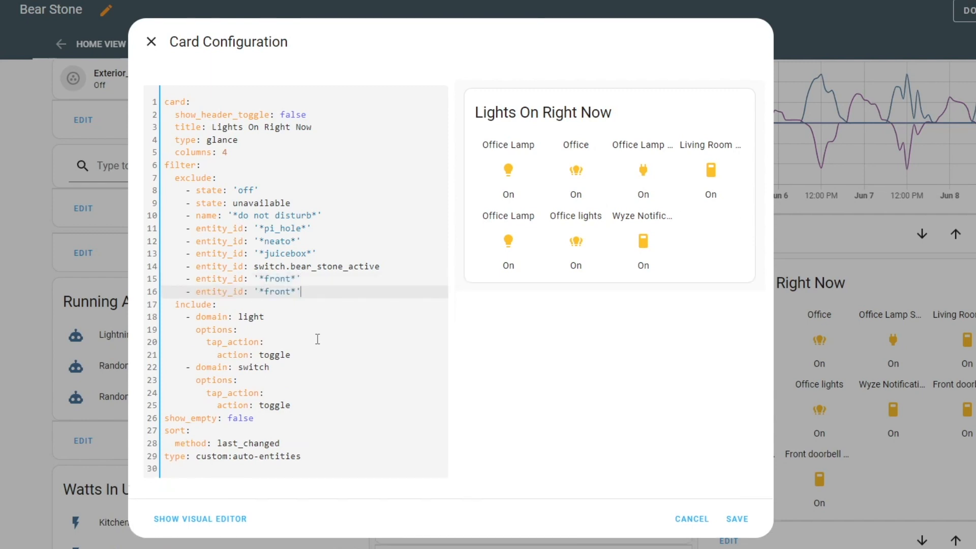
Step: Add a '*wyze*' exclude entry, save the card and leave edit mode with six lights listed
{"action": "type", "text": "f"}
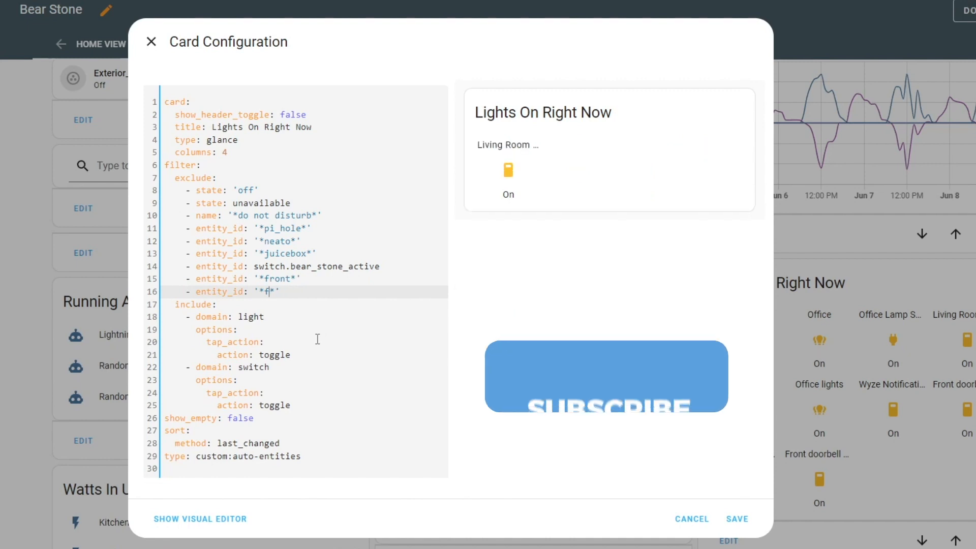
{"action": "type", "text": "wyze"}
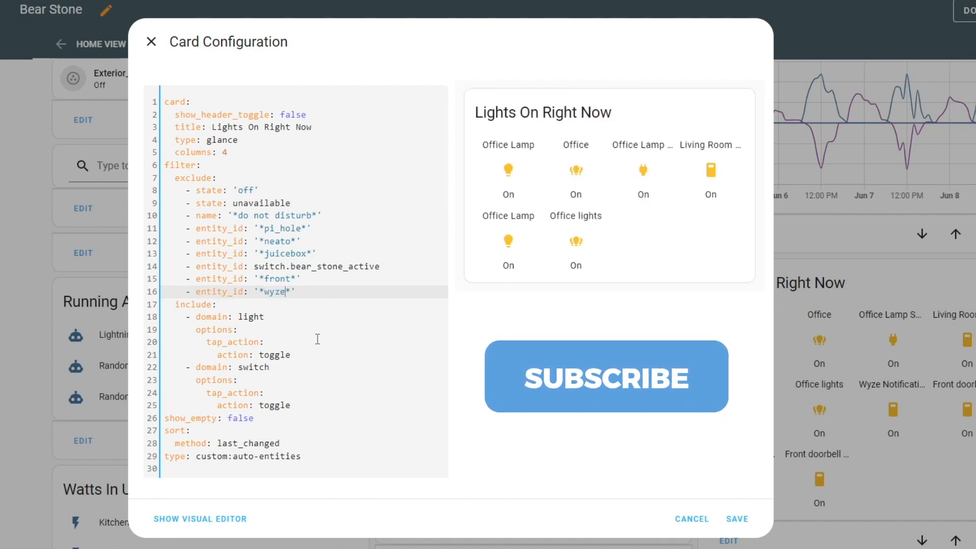
{"action": "mouse_move", "coordinate": [428, 417]}
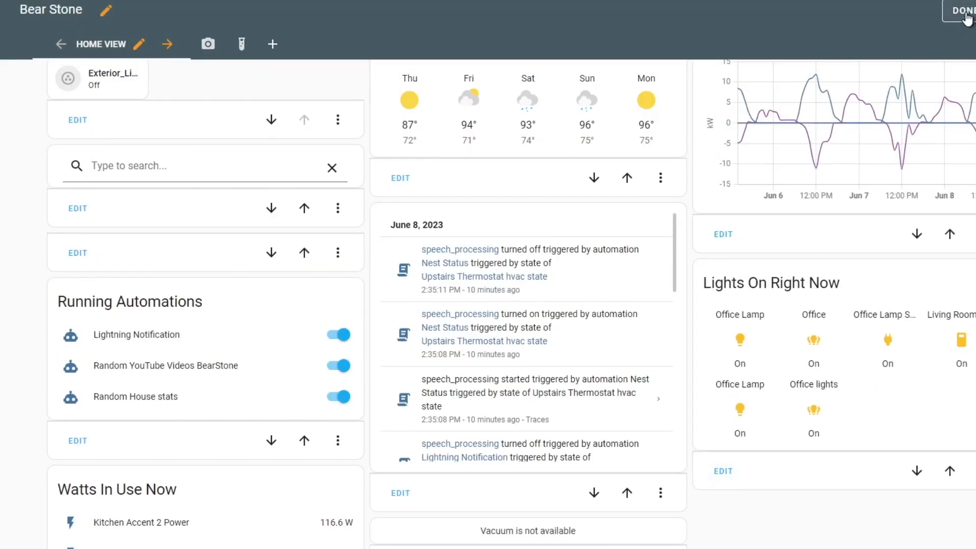
{"action": "left_click", "coordinate": [963, 10]}
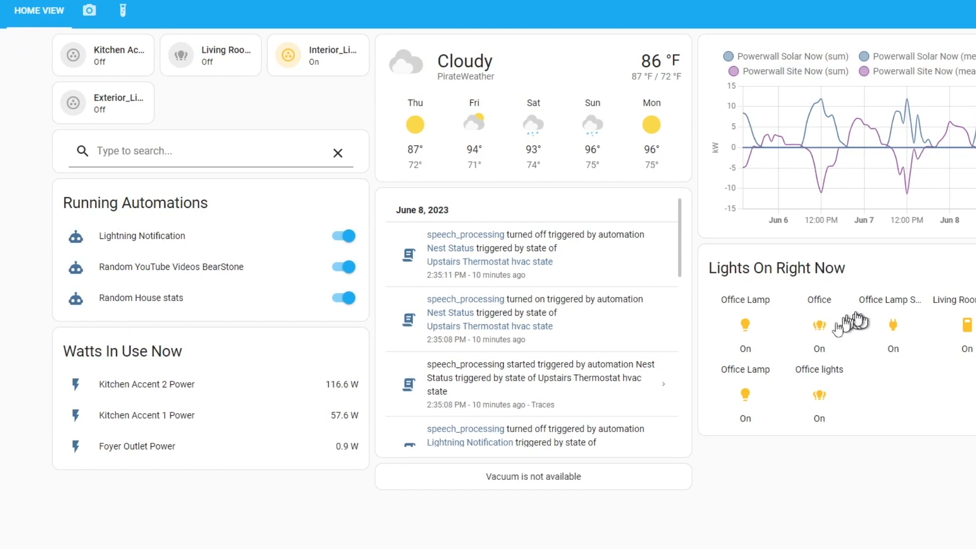